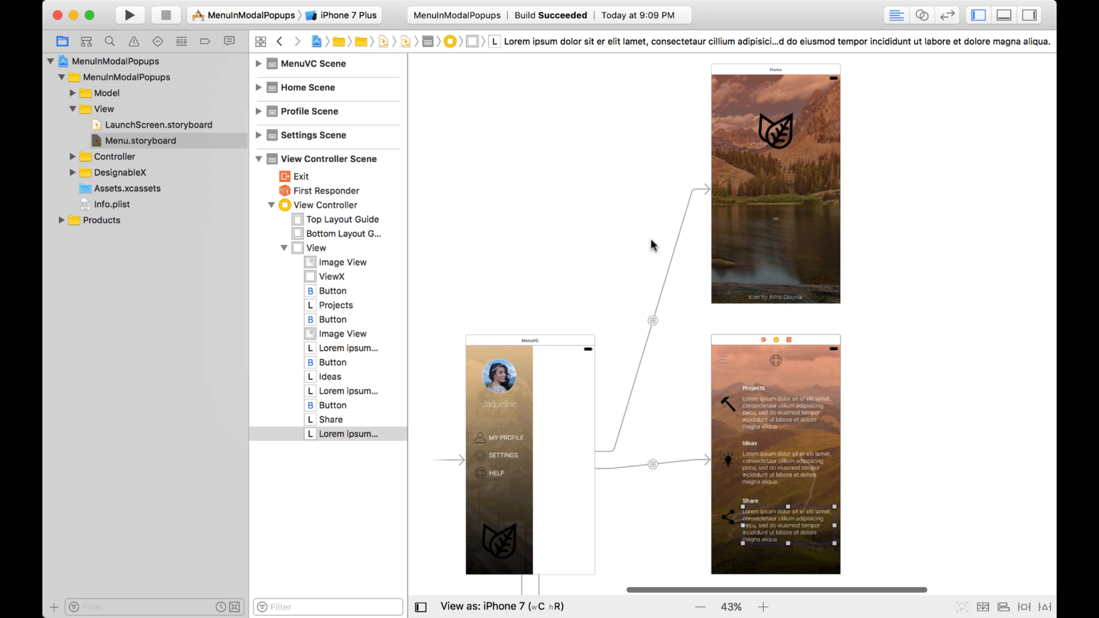
{"action": "mouse_move", "coordinate": [549, 378]}
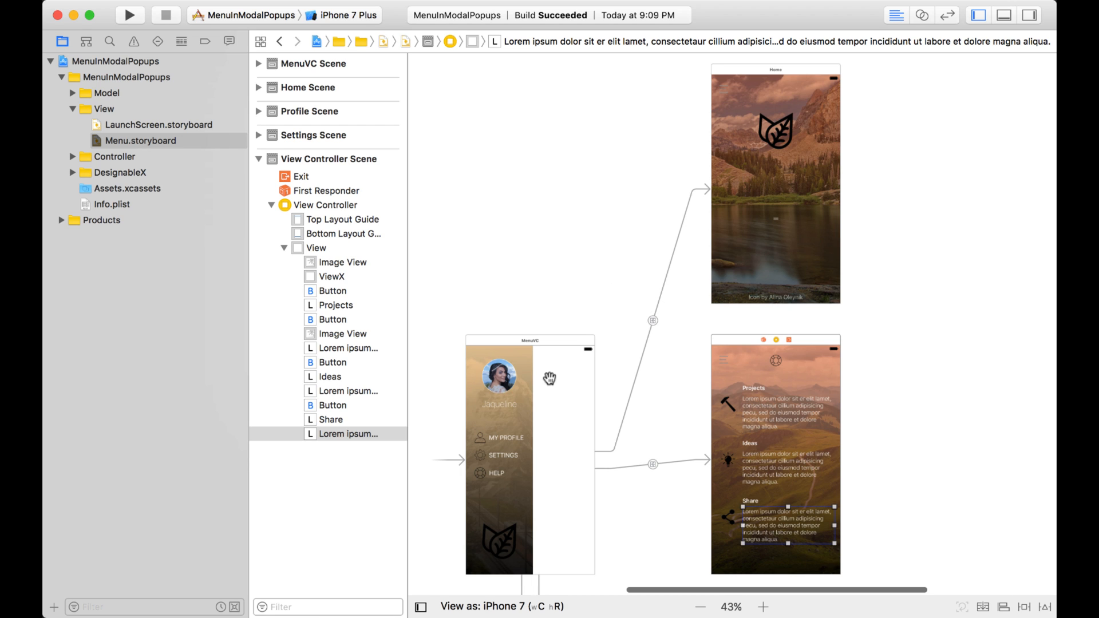
{"action": "mouse_move", "coordinate": [504, 348]}
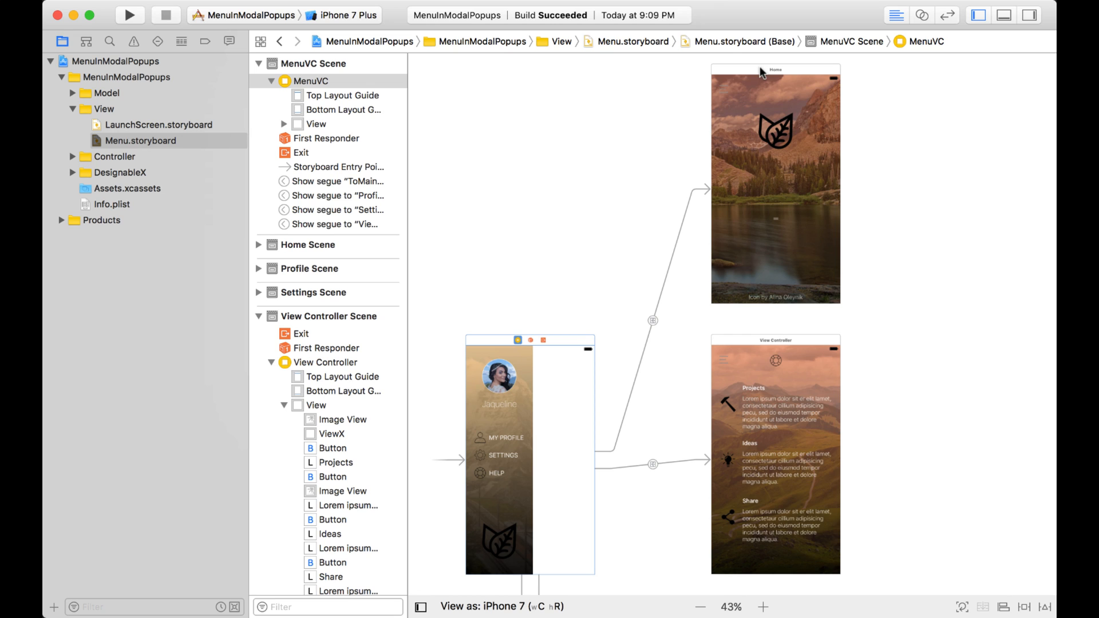
{"action": "mouse_move", "coordinate": [783, 75]}
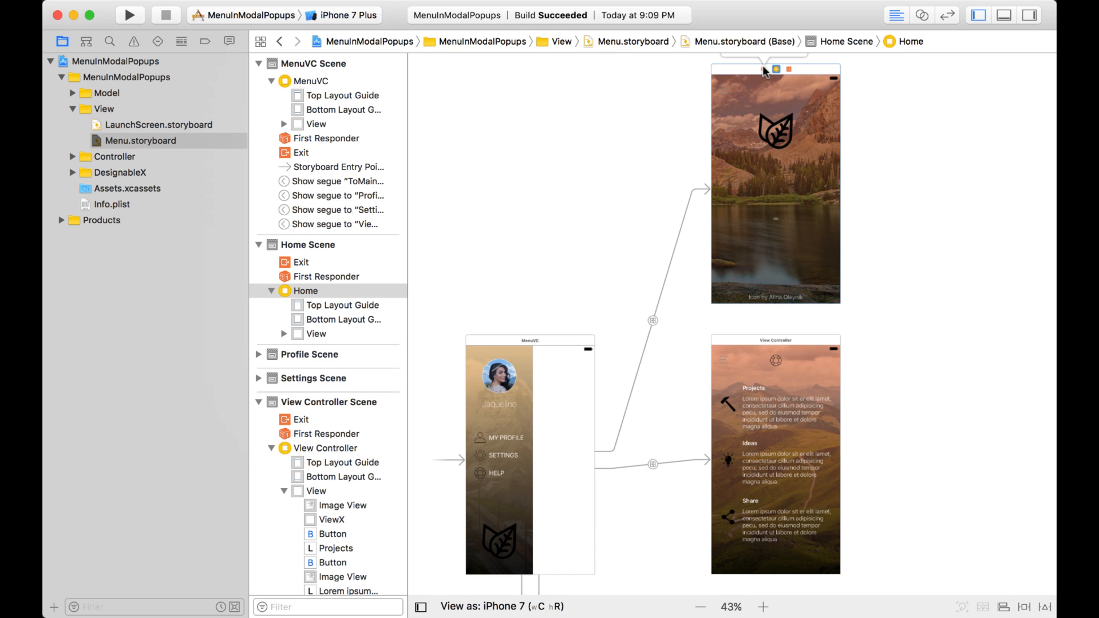
{"action": "mouse_move", "coordinate": [697, 347]}
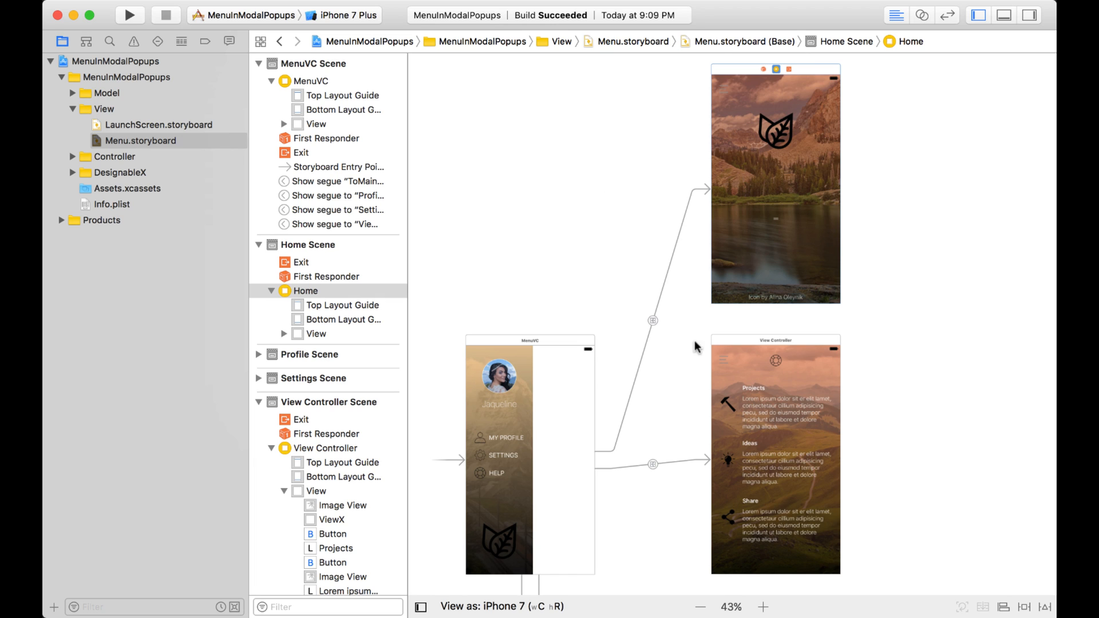
{"action": "mouse_move", "coordinate": [496, 421]}
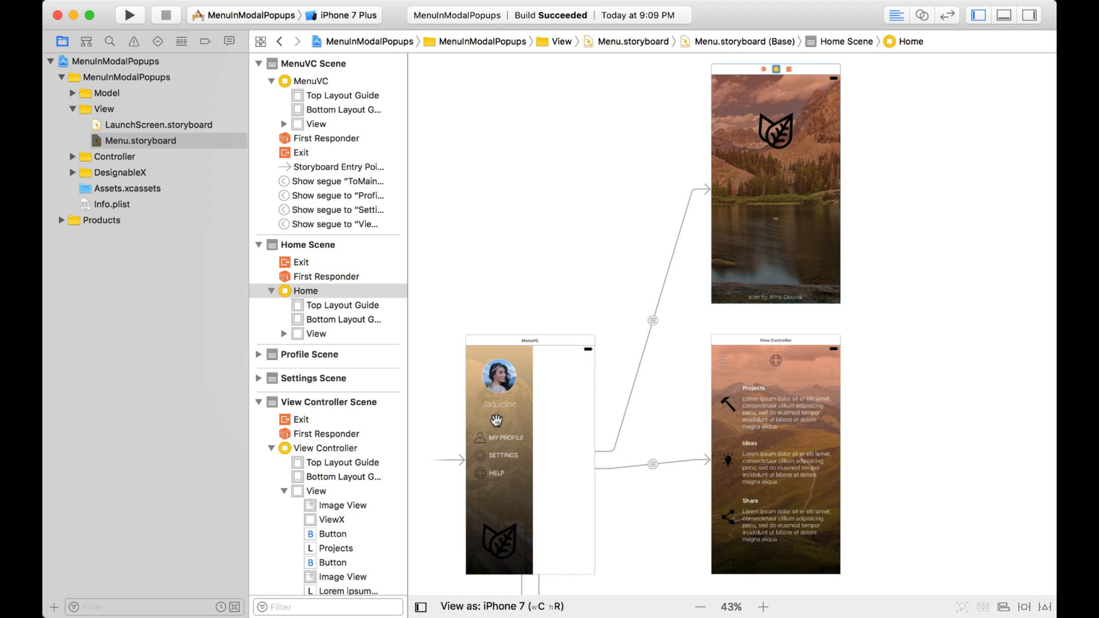
{"action": "mouse_move", "coordinate": [749, 121]}
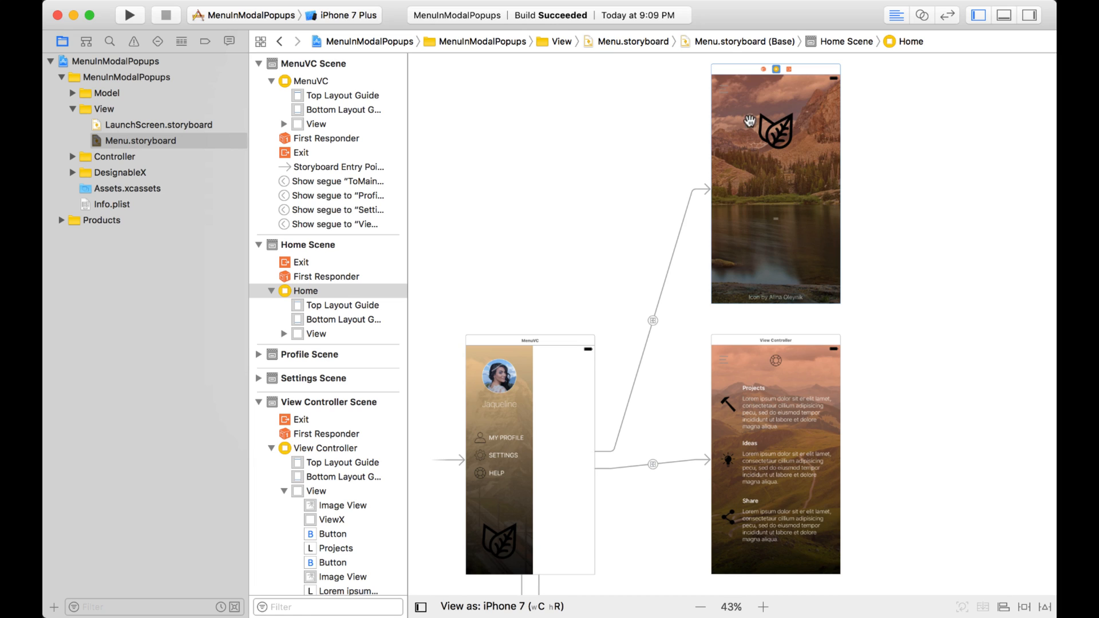
{"action": "mouse_move", "coordinate": [789, 240]}
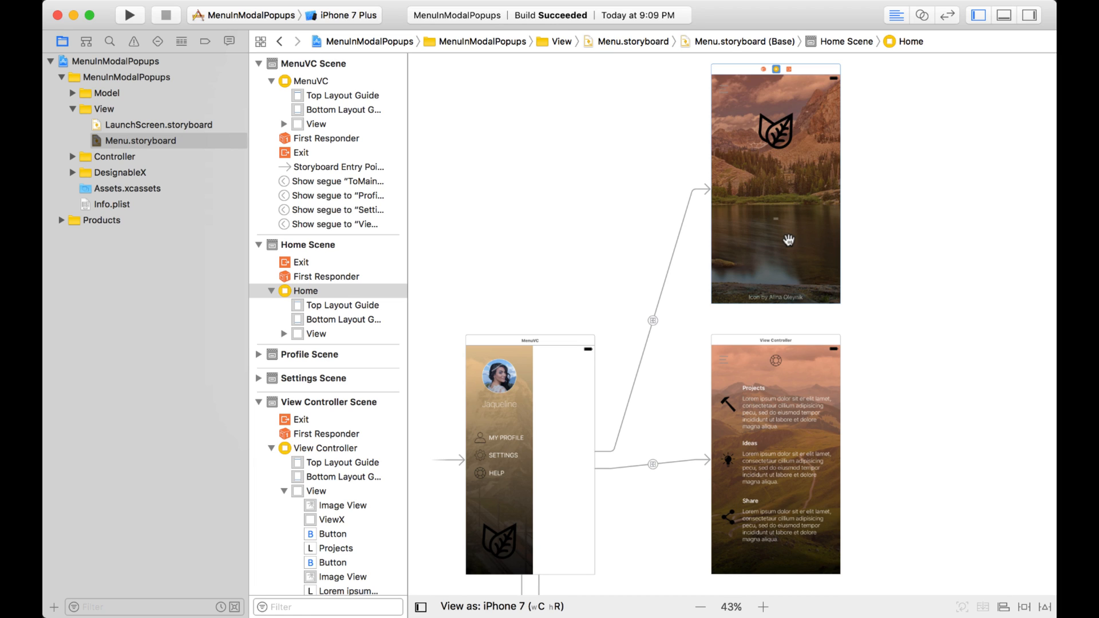
{"action": "mouse_move", "coordinate": [490, 182]}
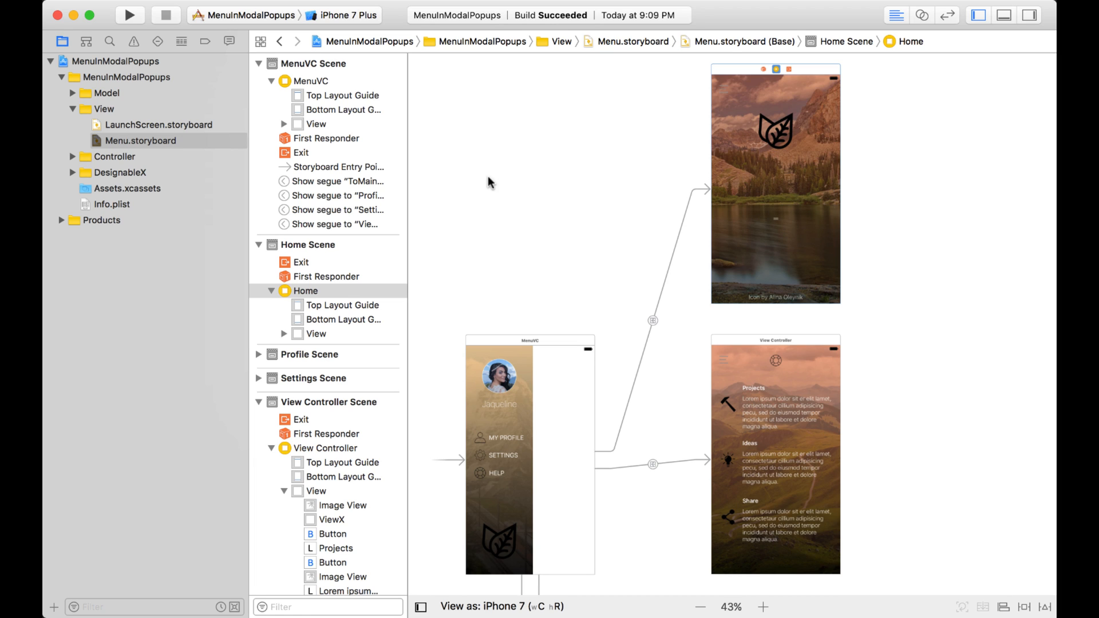
{"action": "mouse_move", "coordinate": [743, 108]}
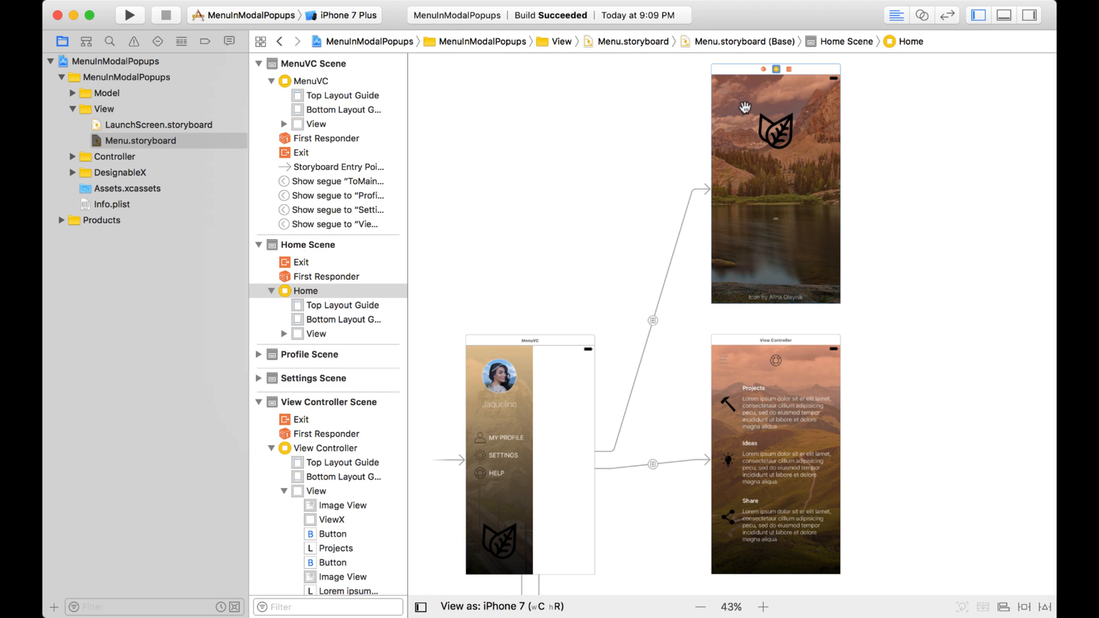
{"action": "mouse_move", "coordinate": [764, 134]}
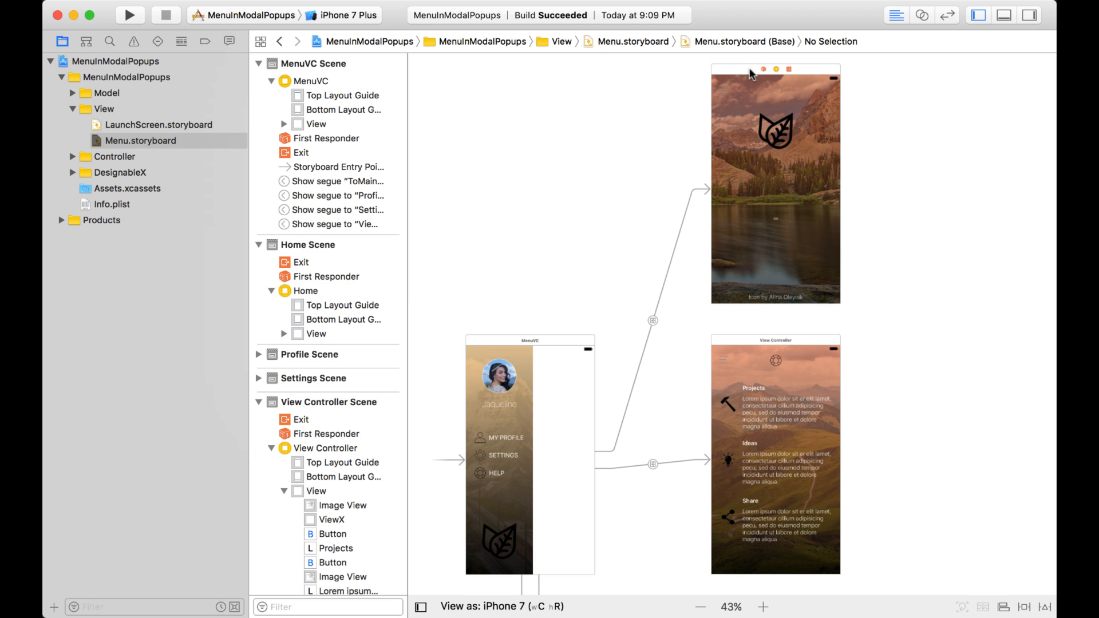
Extract the Home scene from Menu.storyboard into a new Main.storyboard.
{"action": "left_click", "coordinate": [763, 606]}
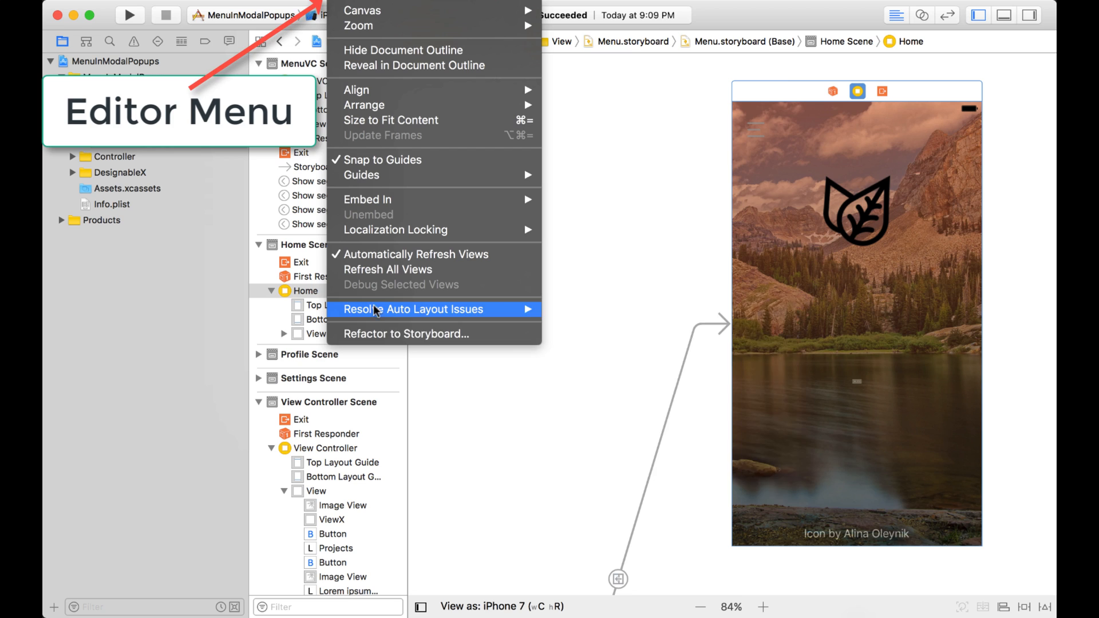
{"action": "mouse_move", "coordinate": [434, 334]}
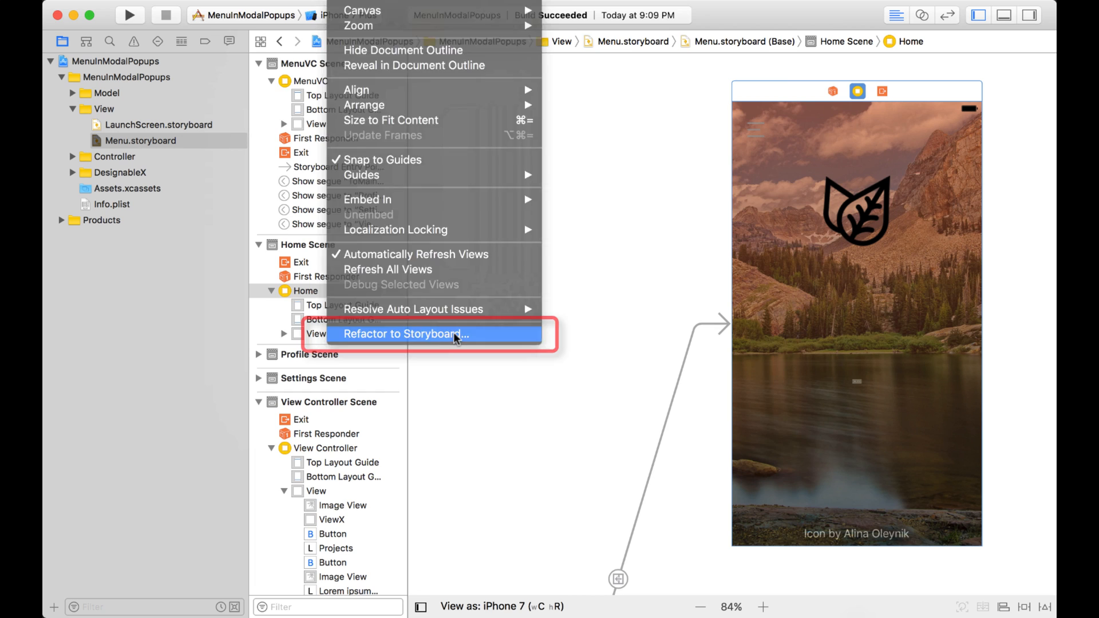
{"action": "left_click", "coordinate": [400, 334]}
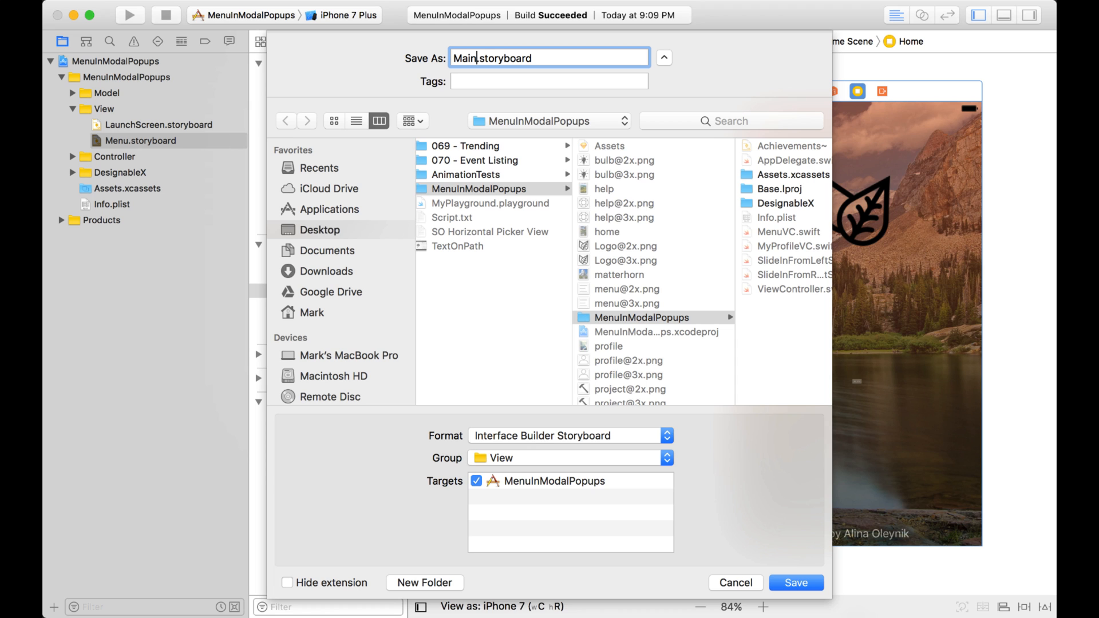
{"action": "mouse_move", "coordinate": [787, 512]}
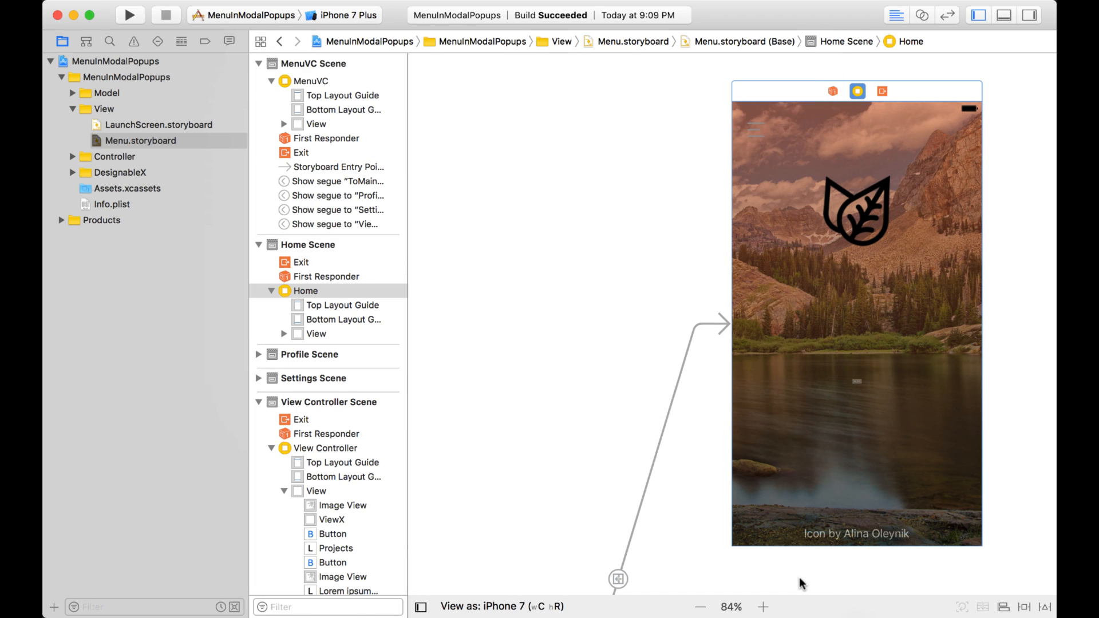
Review Home in Main.storyboard, then select the Home storyboard reference in Menu.storyboard.
{"action": "left_click", "coordinate": [139, 156]}
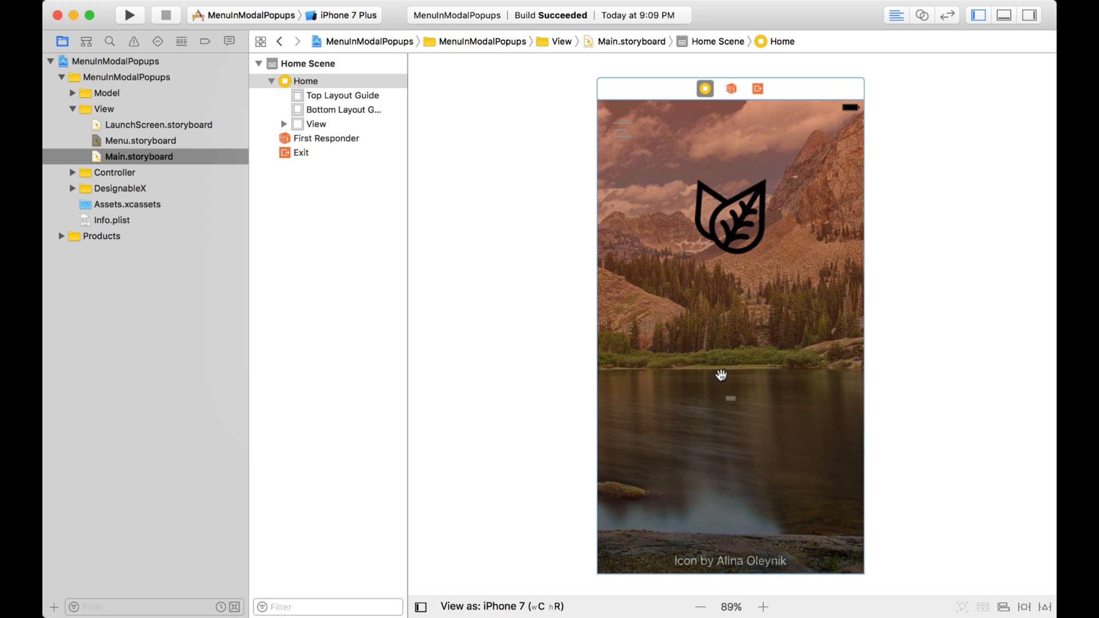
{"action": "mouse_move", "coordinate": [756, 220]}
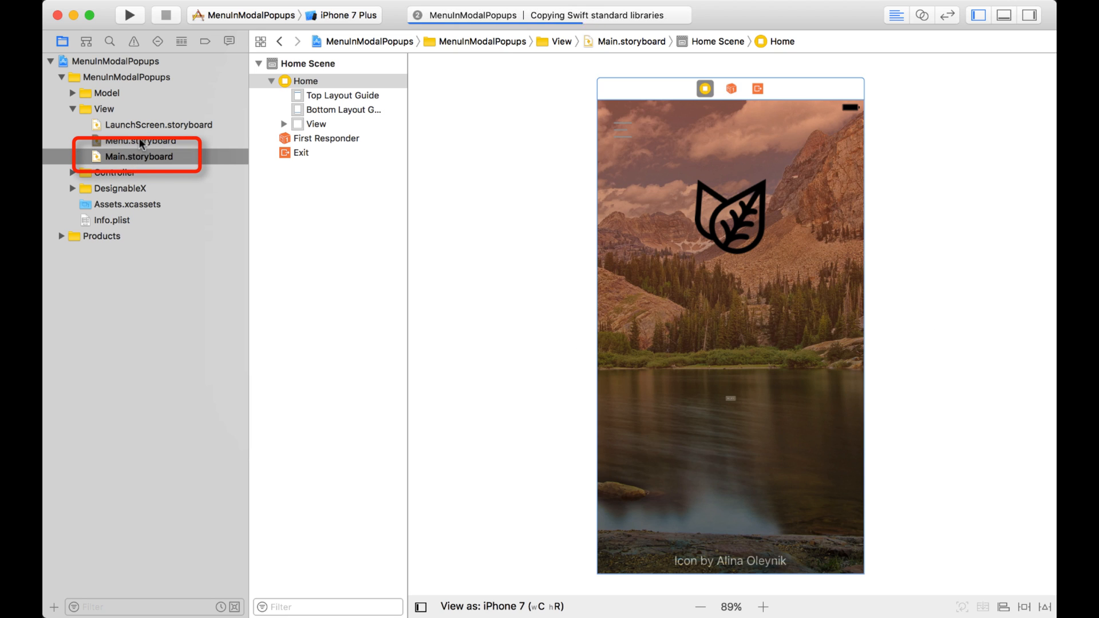
{"action": "left_click", "coordinate": [139, 141]}
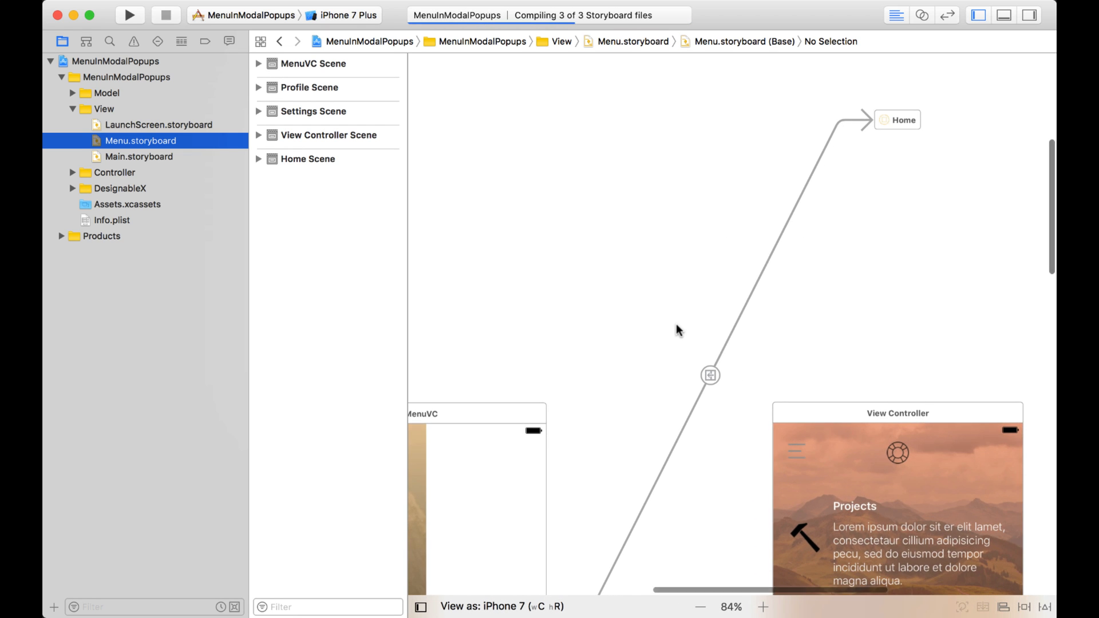
{"action": "left_click", "coordinate": [901, 120]}
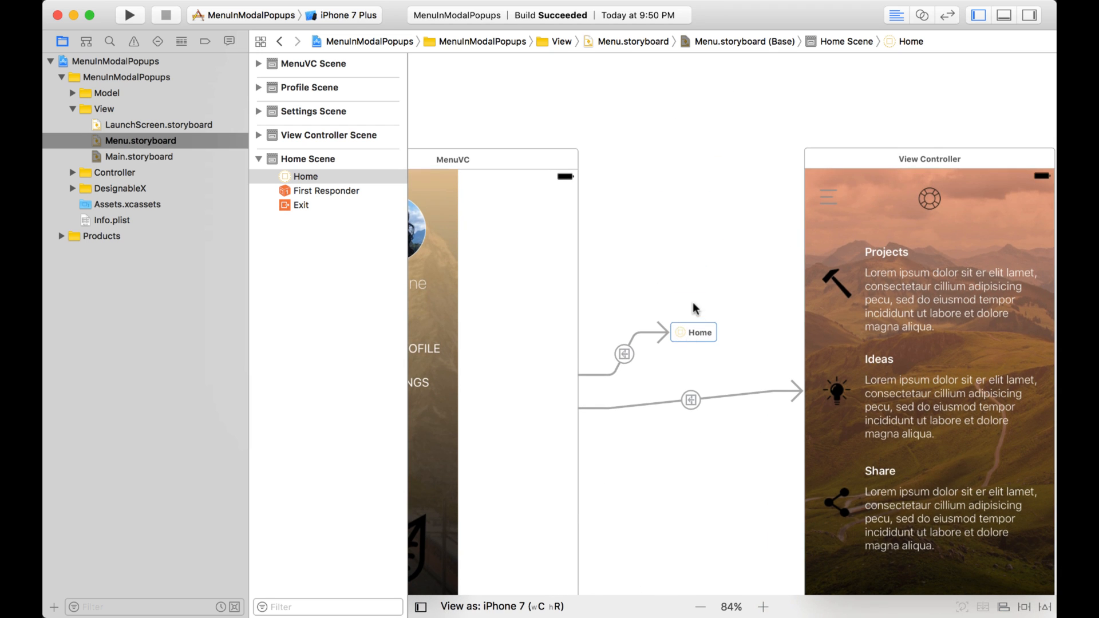
{"action": "mouse_move", "coordinate": [549, 255]}
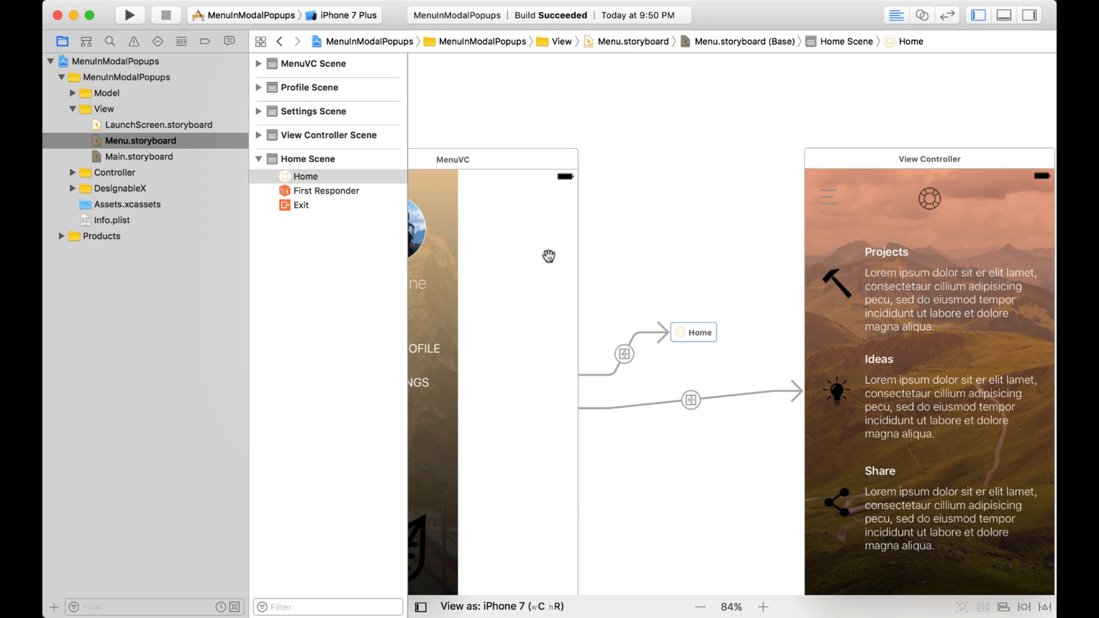
{"action": "mouse_move", "coordinate": [818, 239]}
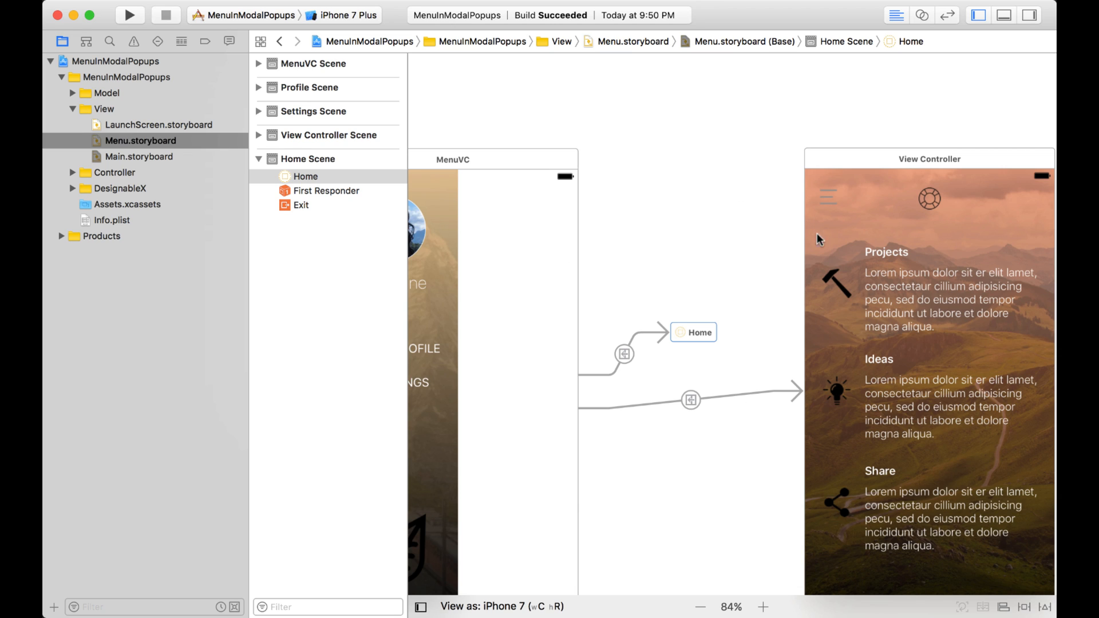
{"action": "mouse_move", "coordinate": [715, 237]}
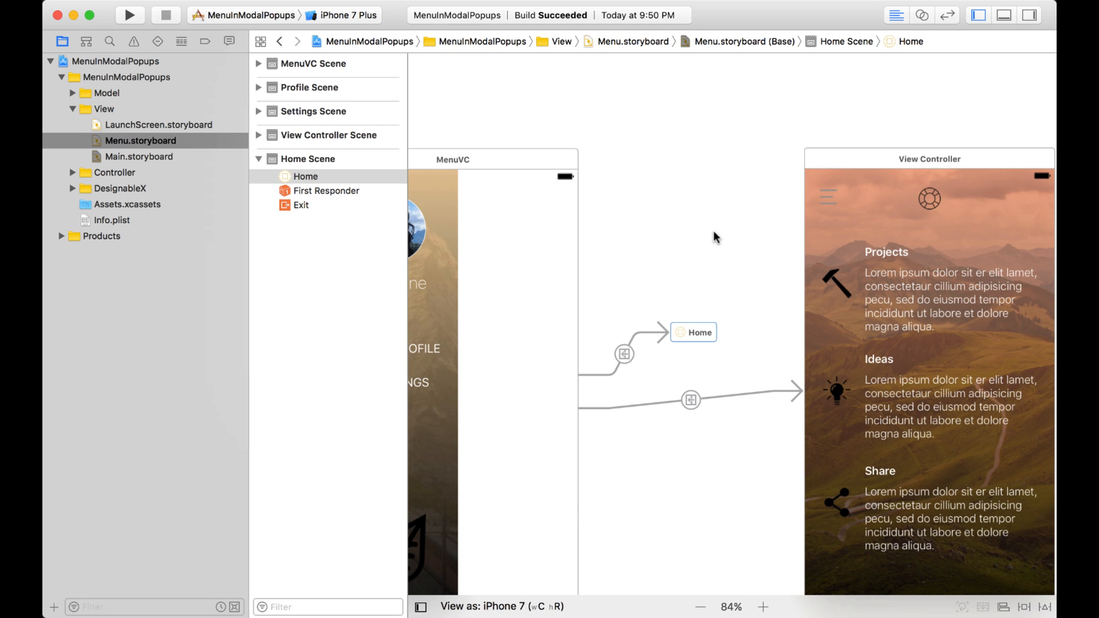
Extract the View Controller scene from Menu.storyboard into a new Help.storyboard.
{"action": "left_click", "coordinate": [929, 159]}
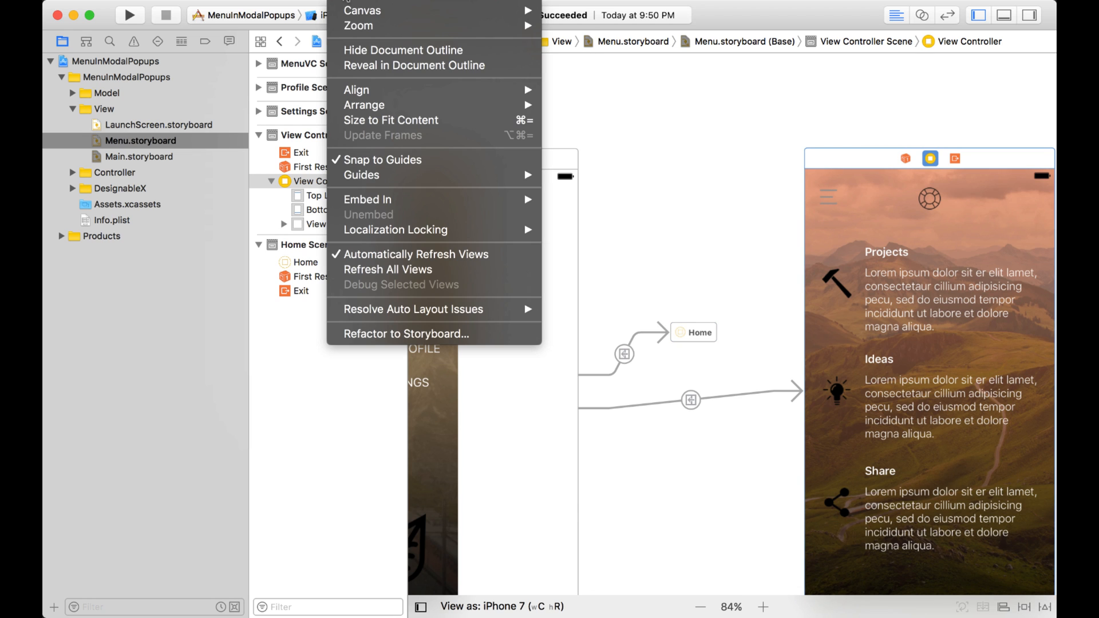
{"action": "mouse_move", "coordinate": [390, 325]}
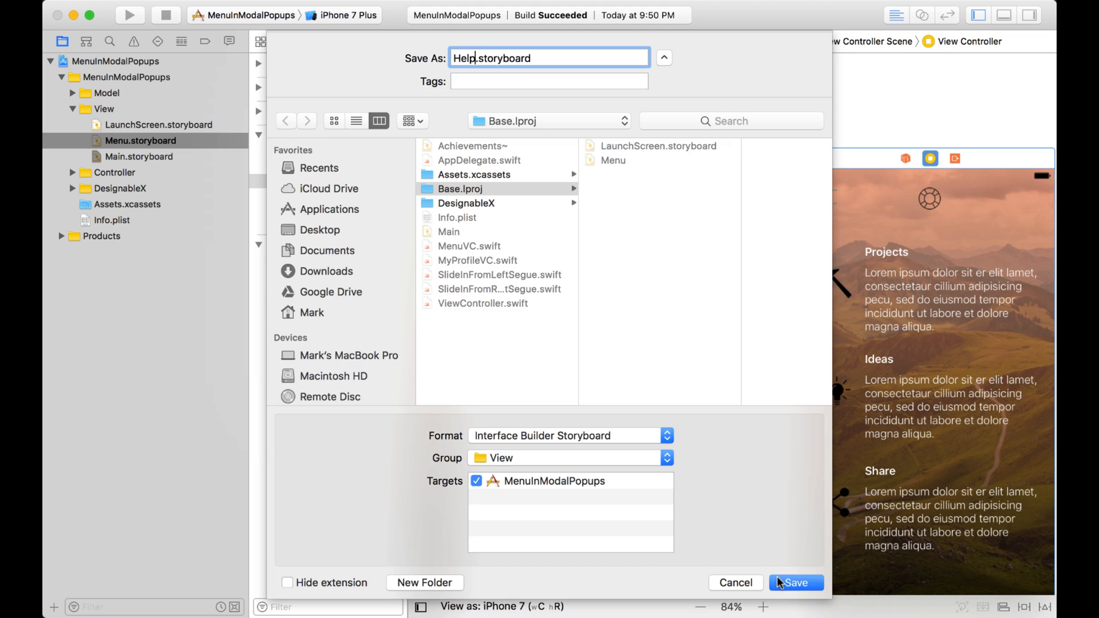
{"action": "left_click", "coordinate": [795, 582]}
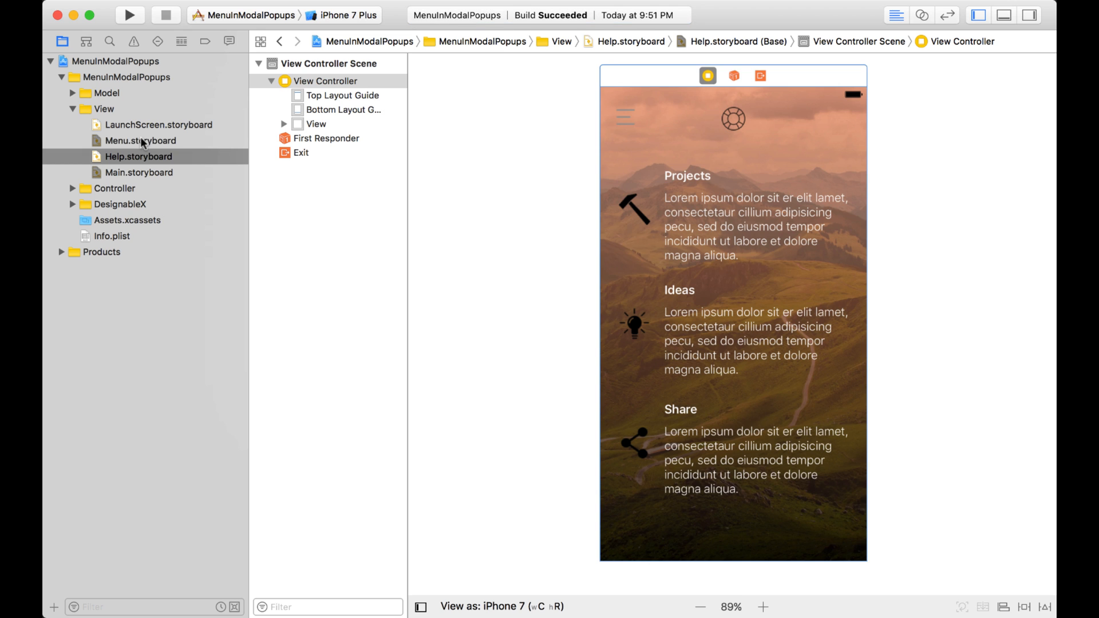
Open Menu.storyboard and scroll the canvas down to the Help storyboard reference.
{"action": "left_click", "coordinate": [139, 140]}
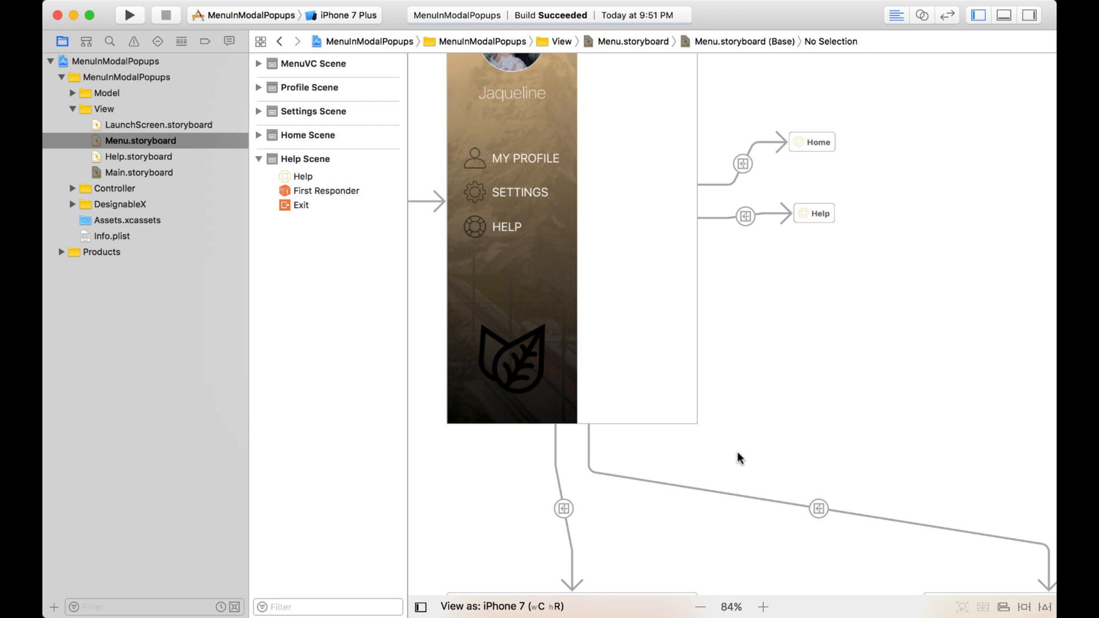
{"action": "mouse_move", "coordinate": [915, 264]}
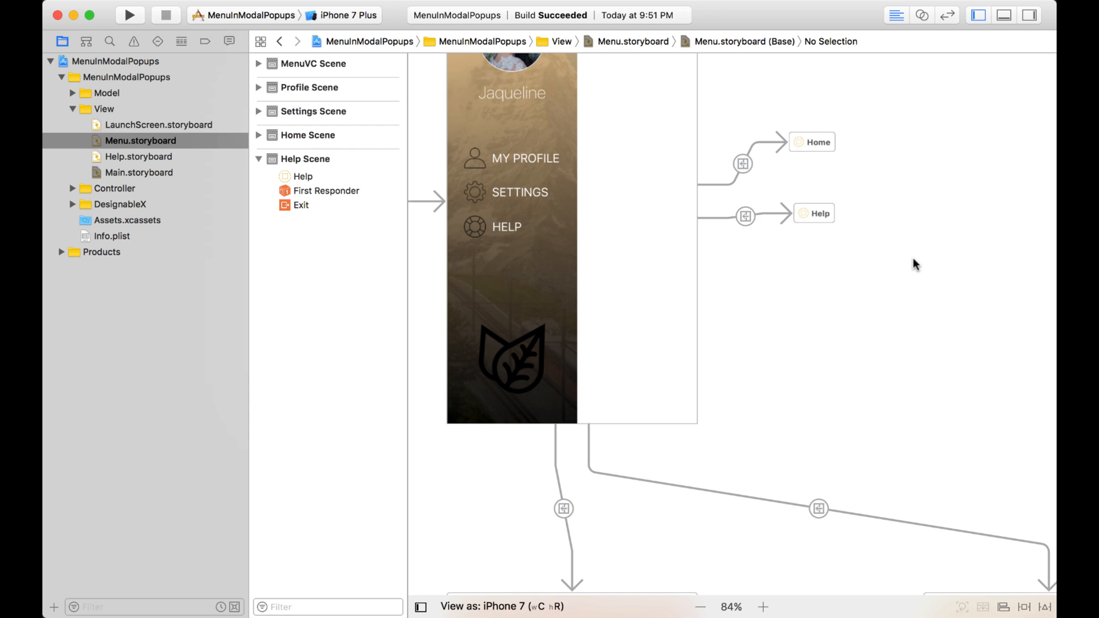
{"action": "scroll", "scroll_direction": "down", "scroll_amount": 3}
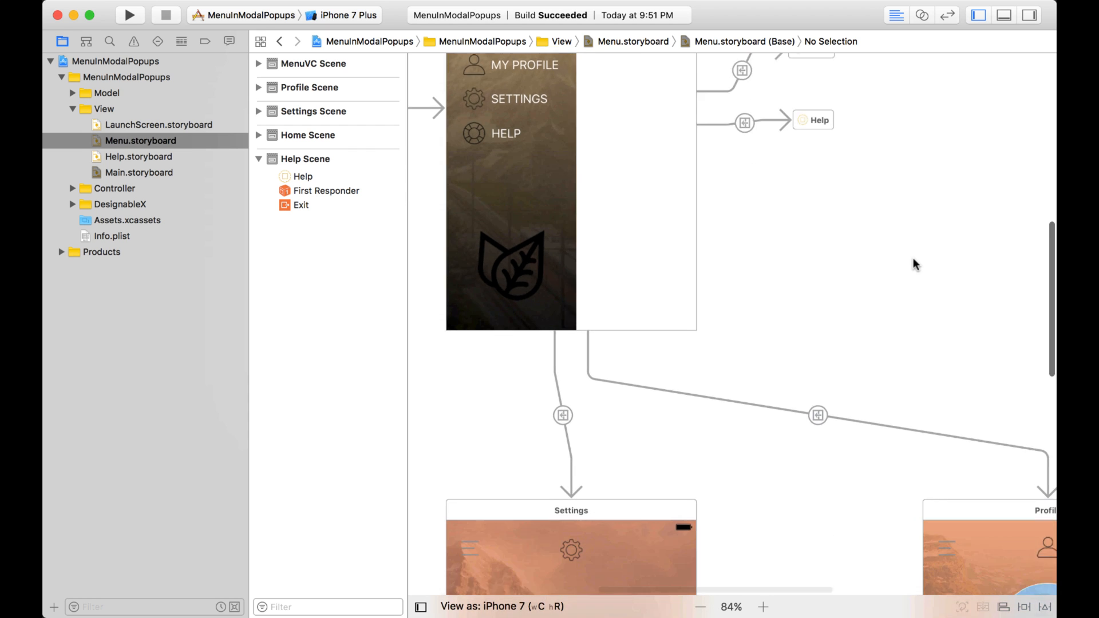
{"action": "scroll", "scroll_direction": "down", "scroll_amount": 3}
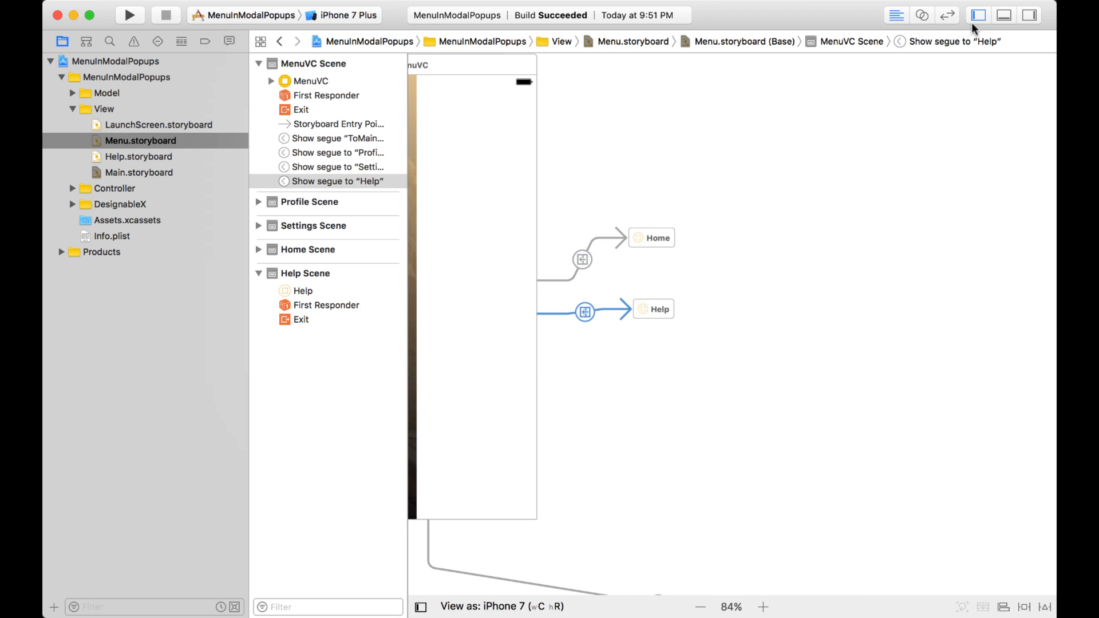
{"action": "mouse_move", "coordinate": [727, 222]}
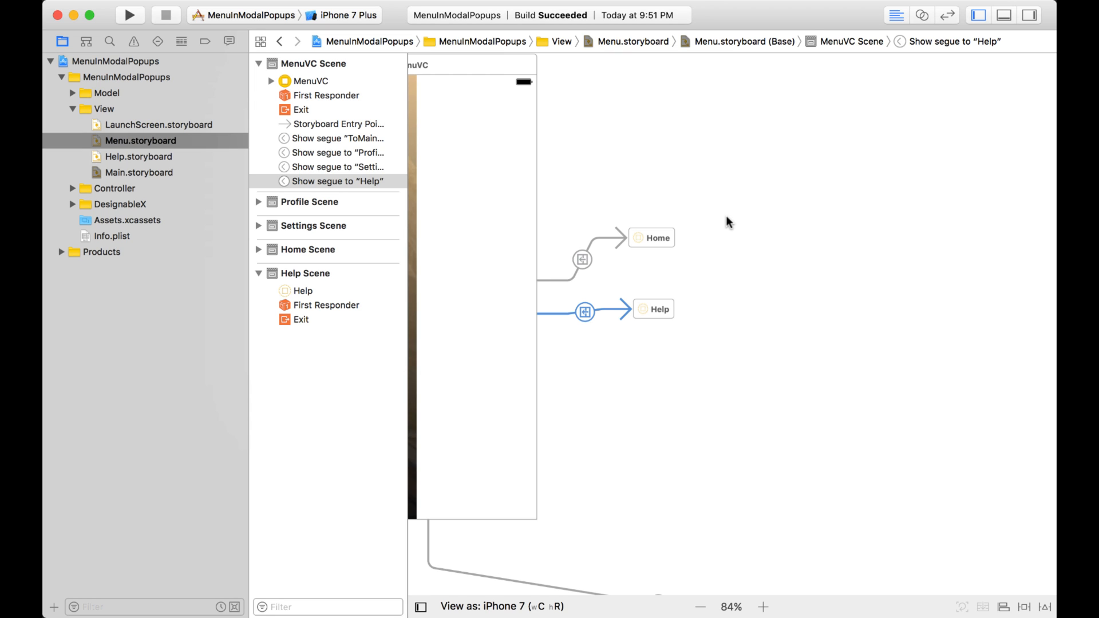
{"action": "mouse_move", "coordinate": [145, 133]}
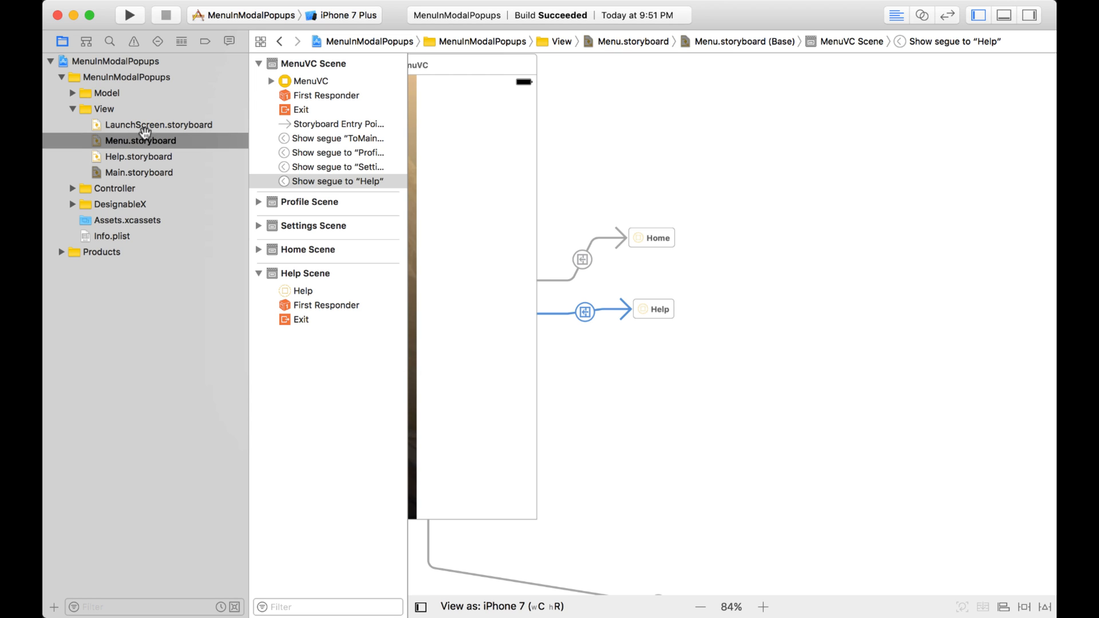
Create an empty About.storyboard in the View group from the Storyboard template, then open it.
{"action": "right_click", "coordinate": [103, 109]}
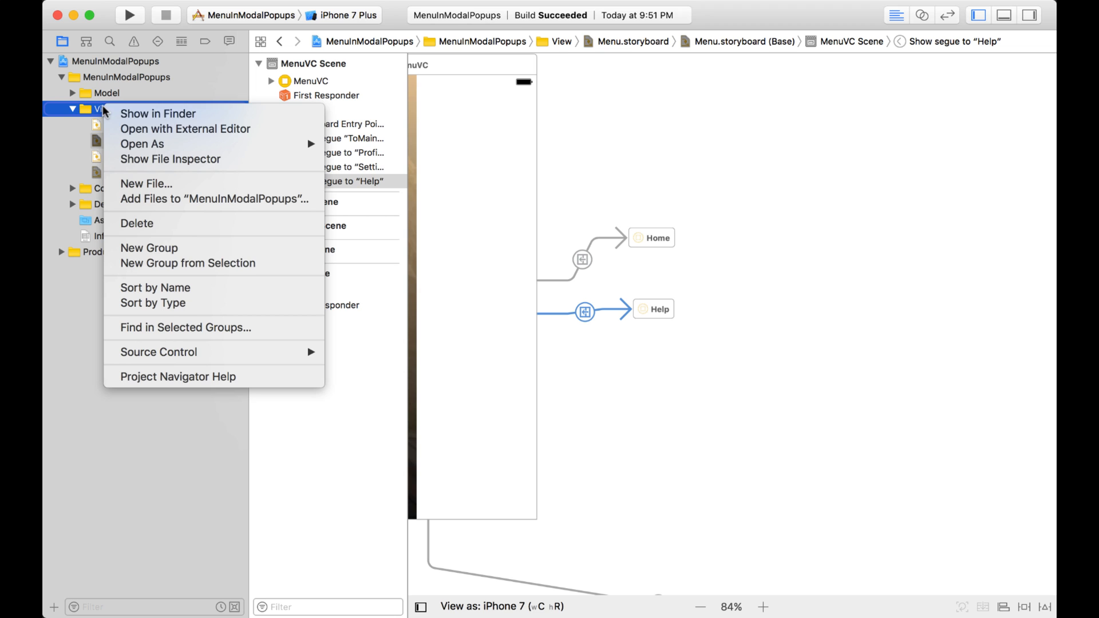
{"action": "mouse_move", "coordinate": [146, 183]}
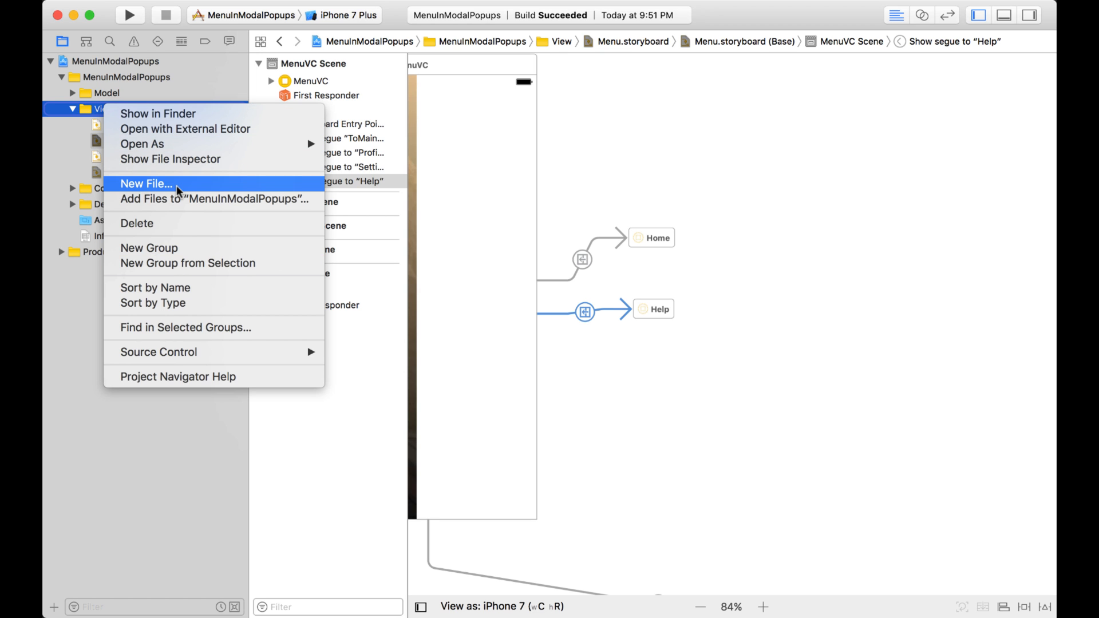
{"action": "left_click", "coordinate": [146, 184]}
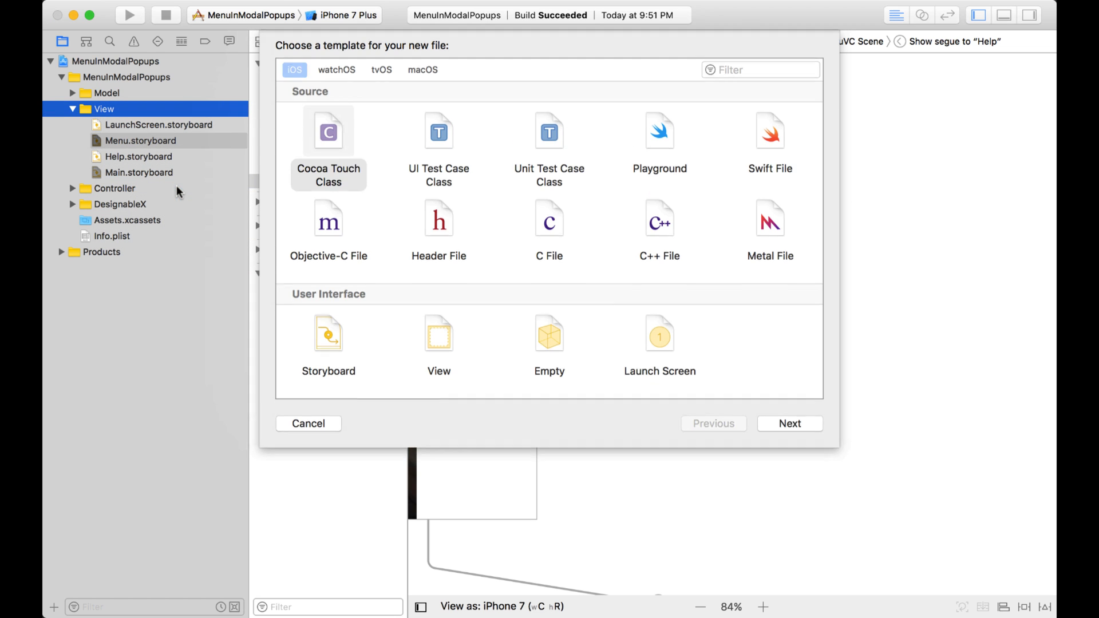
{"action": "left_click", "coordinate": [328, 334]}
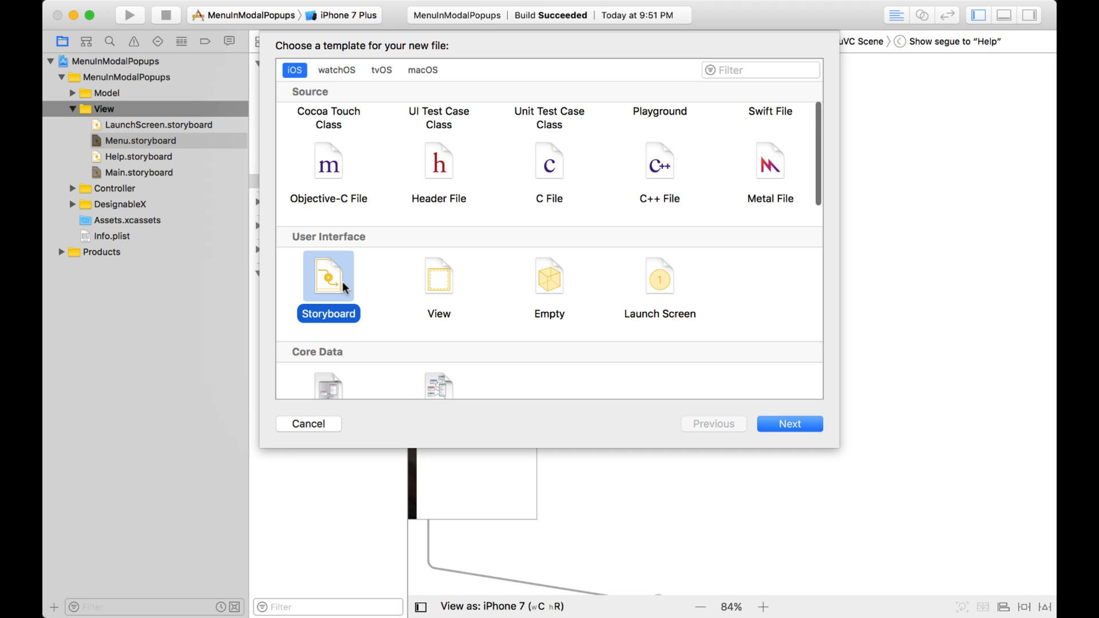
{"action": "left_click", "coordinate": [788, 424]}
{"action": "type", "text": "About"}
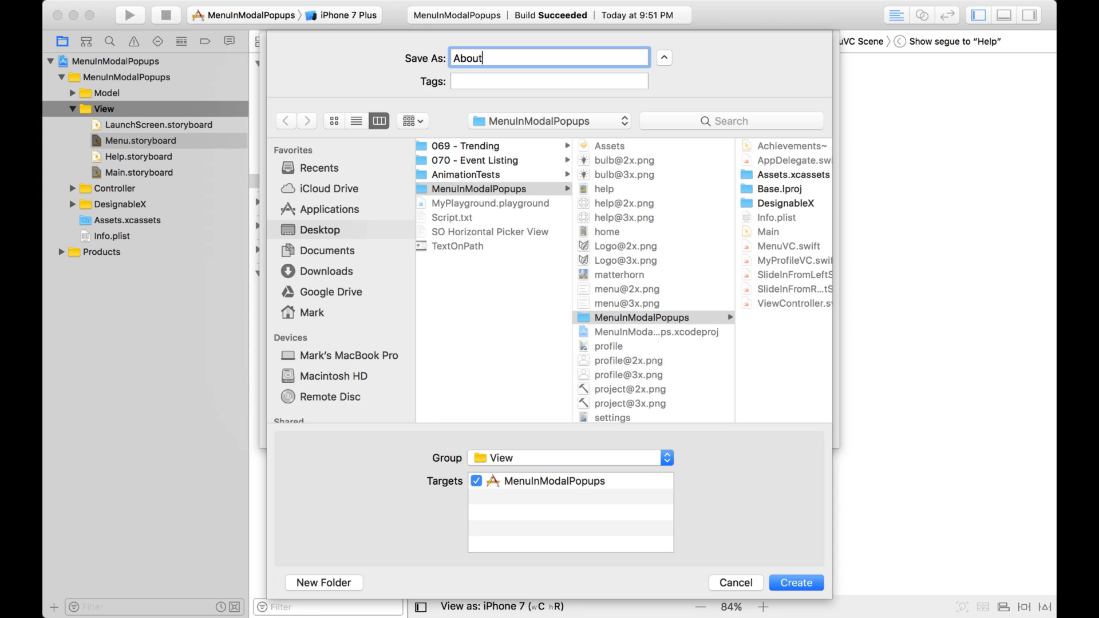
{"action": "left_click", "coordinate": [795, 583]}
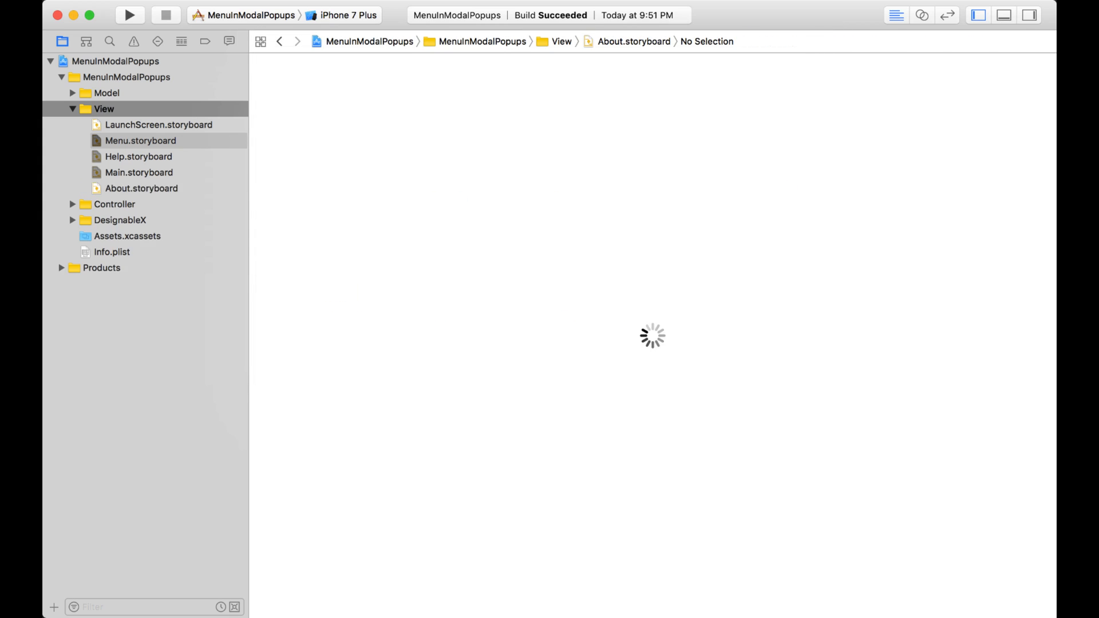
{"action": "left_click", "coordinate": [141, 187]}
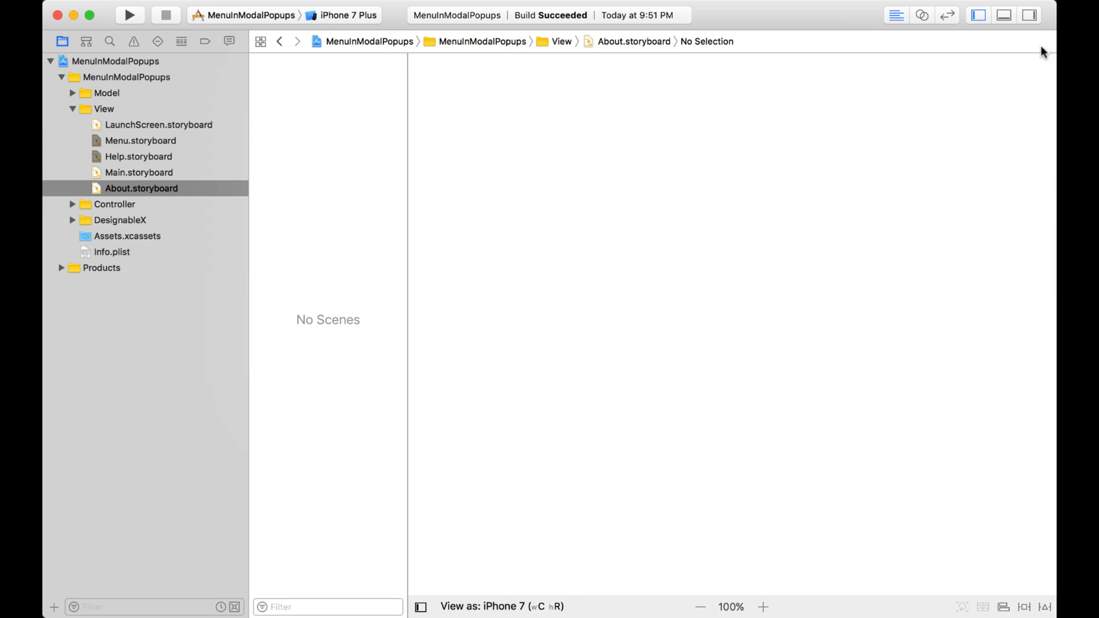
Reveal the inspector and Object library, then return to Menu.storyboard.
{"action": "left_click", "coordinate": [1028, 15]}
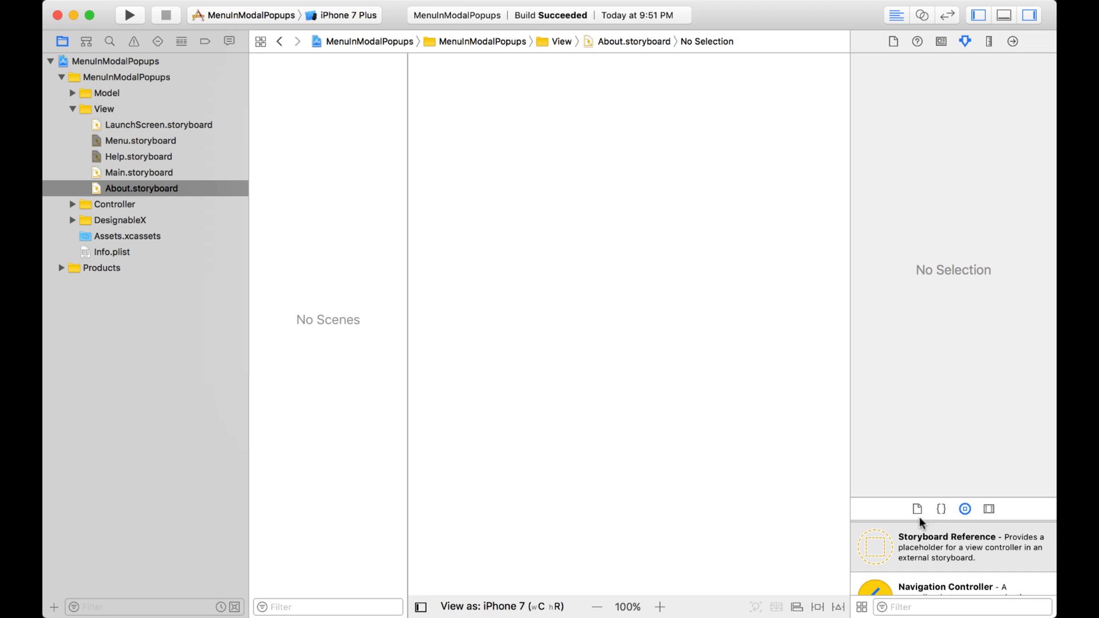
{"action": "scroll", "scroll_direction": "up", "scroll_amount": 3}
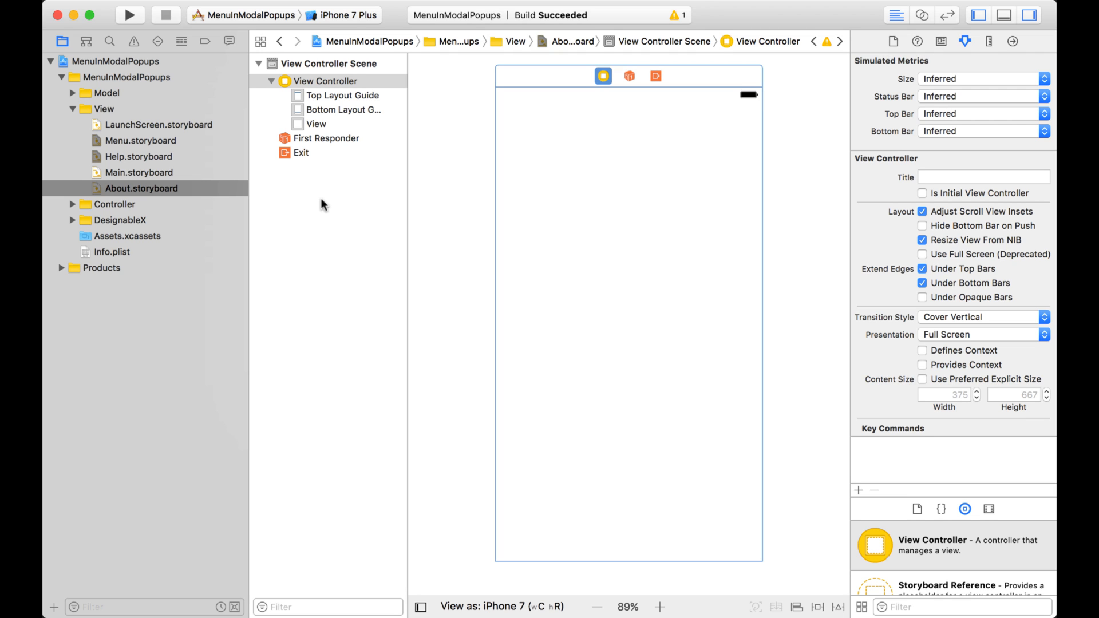
{"action": "left_click", "coordinate": [138, 140]}
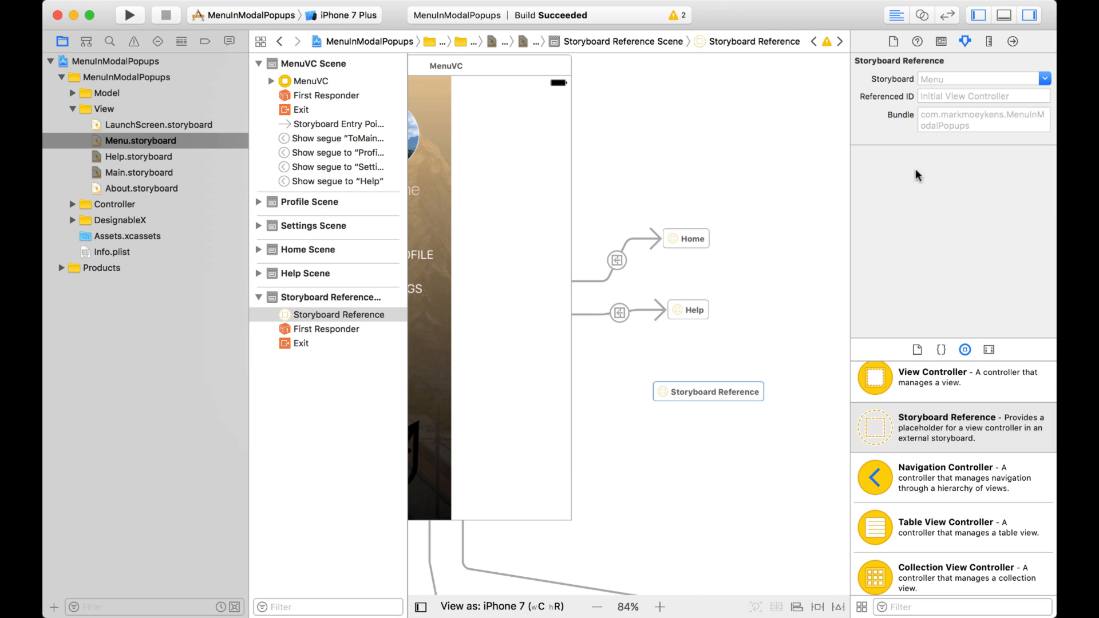
Target the new storyboard reference at About and select the HELP item to duplicate.
{"action": "left_click", "coordinate": [1043, 78]}
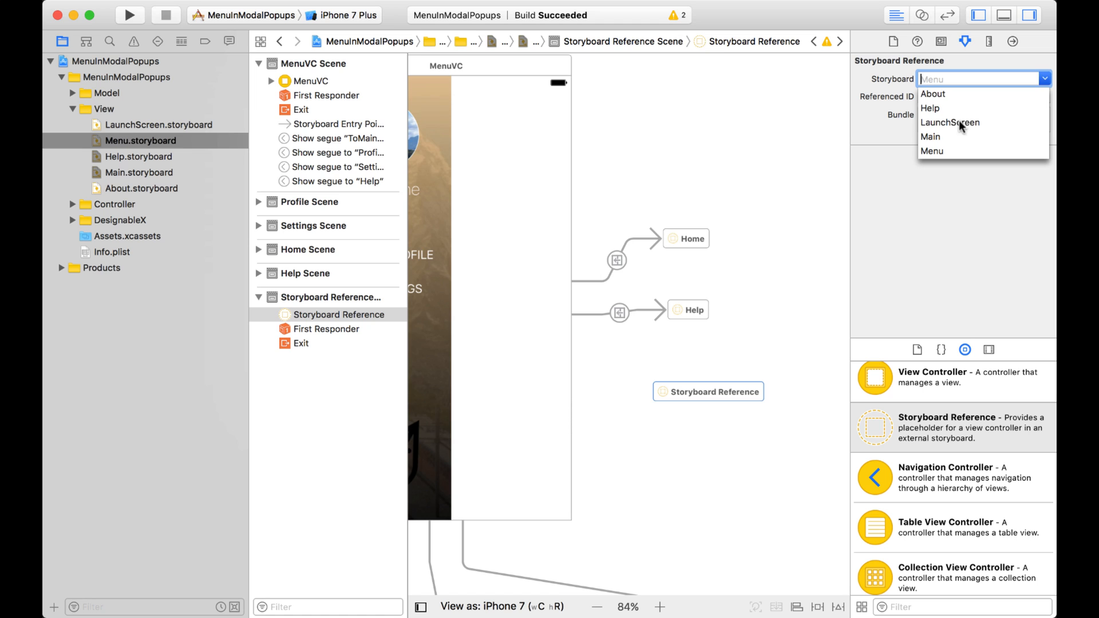
{"action": "left_click", "coordinate": [931, 94]}
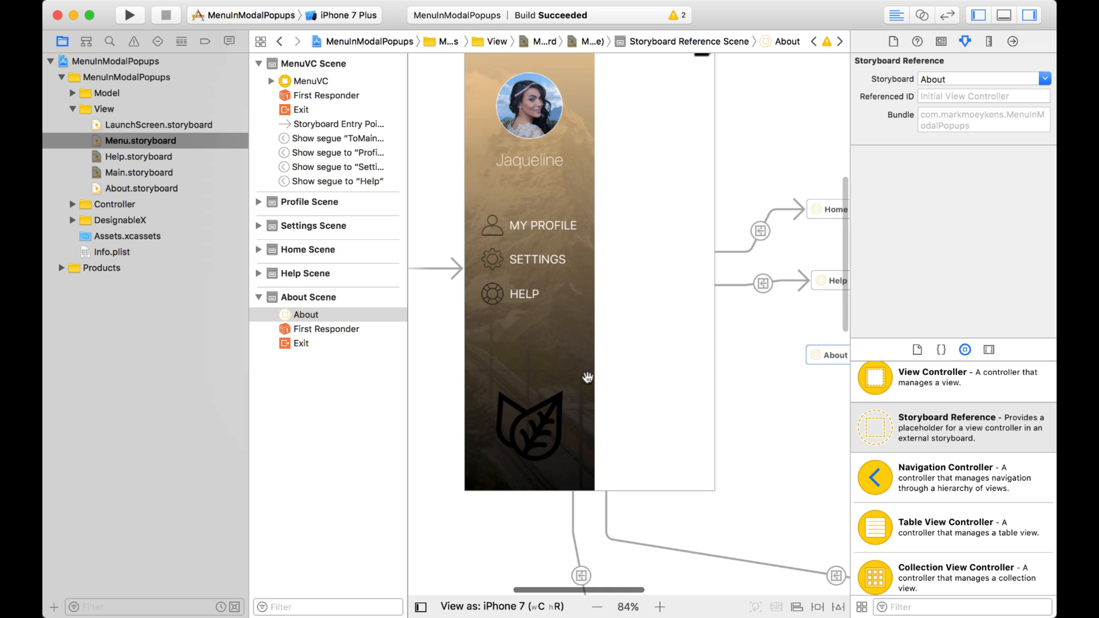
{"action": "left_click", "coordinate": [522, 294]}
{"action": "type", "text": "ABOUT"}
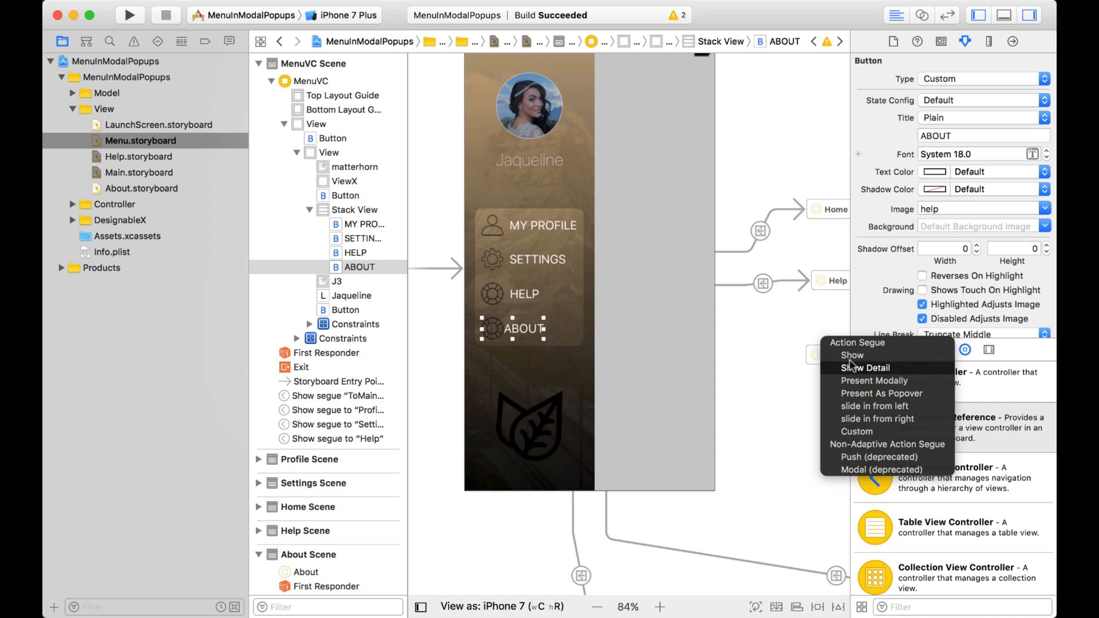
Link the ABOUT item to the About reference with a Show segue.
{"action": "left_click", "coordinate": [866, 368]}
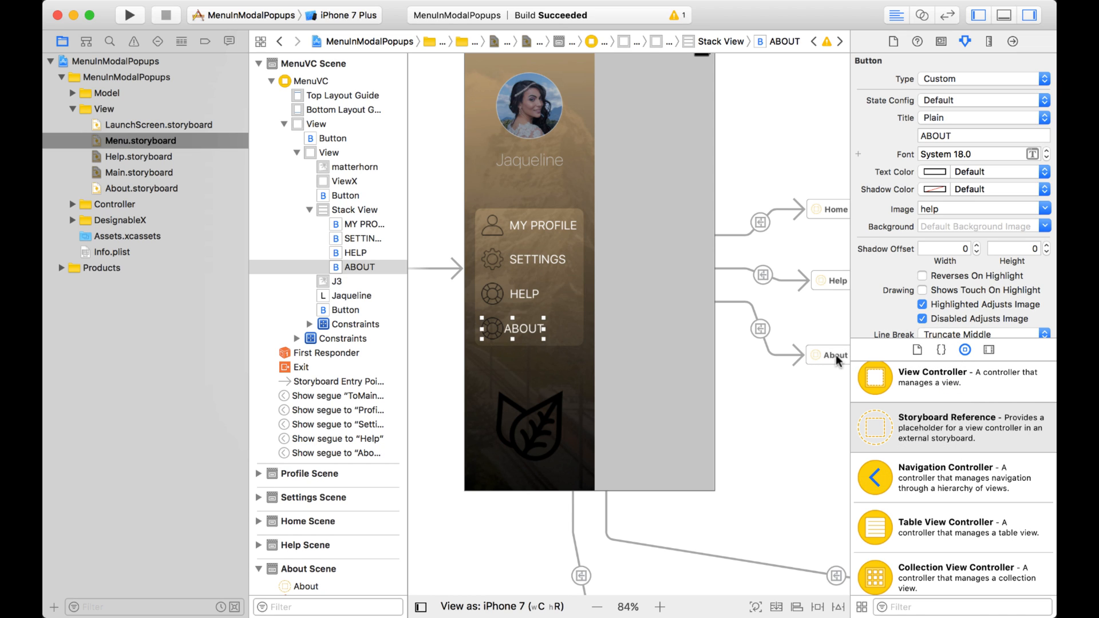
{"action": "mouse_move", "coordinate": [769, 387]}
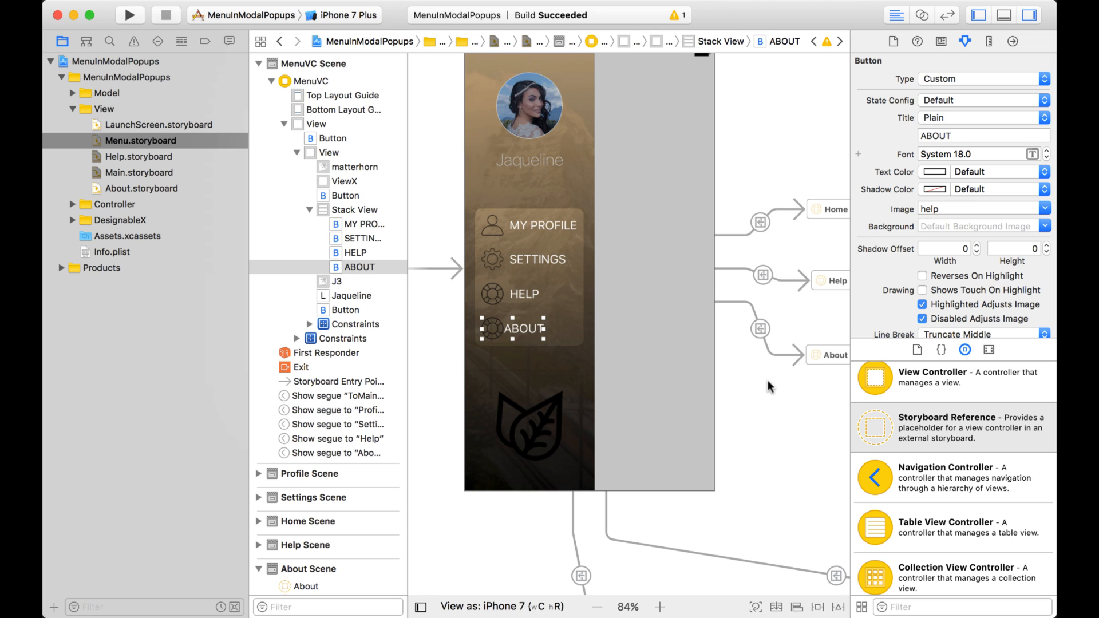
{"action": "mouse_move", "coordinate": [722, 396]}
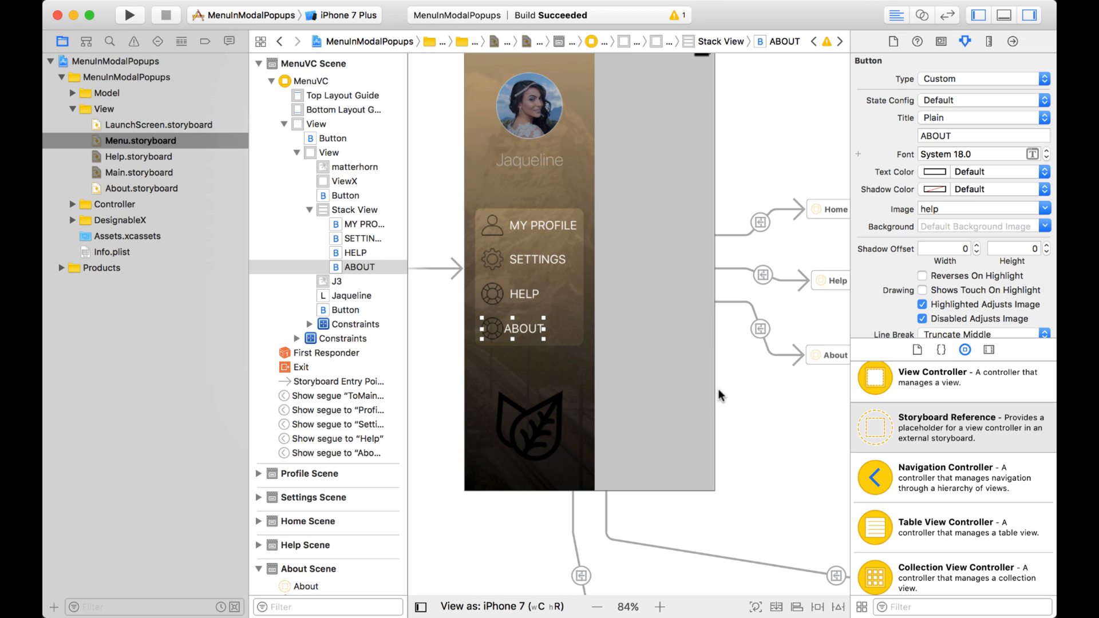
{"action": "mouse_move", "coordinate": [795, 253]}
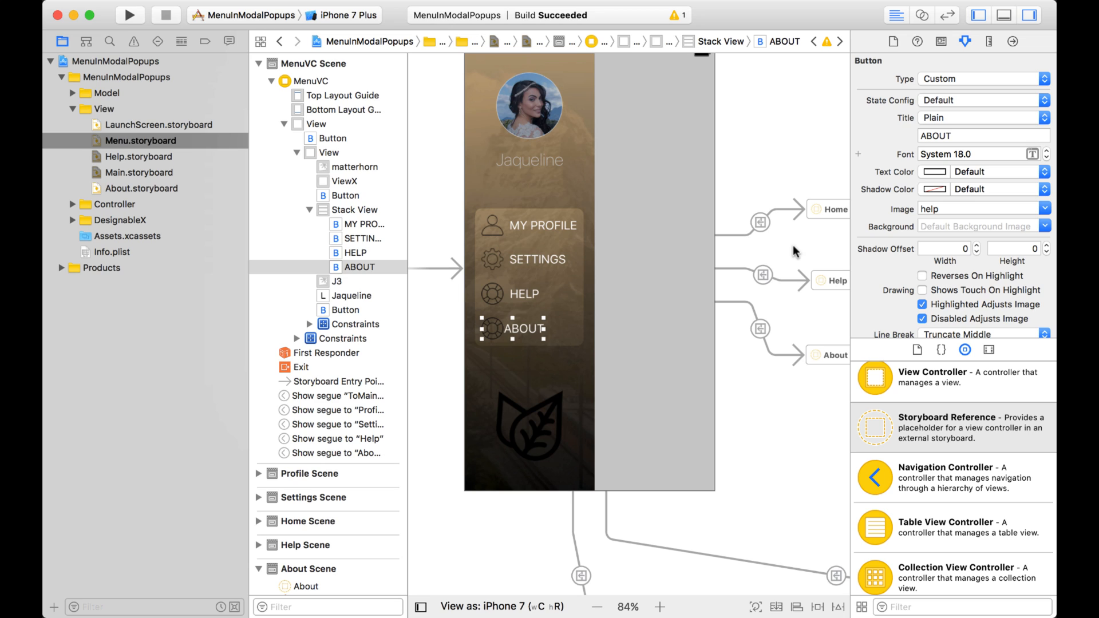